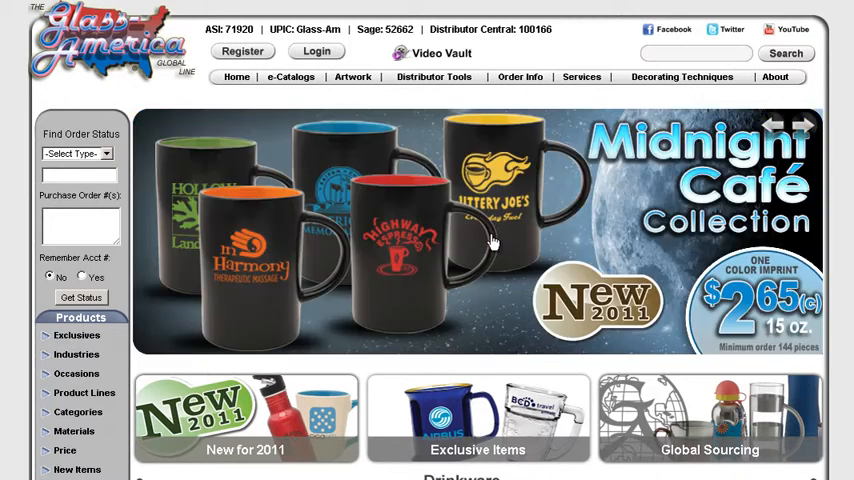
# Step: Search the Glass America site for item number 784
pyautogui.click(682, 76)
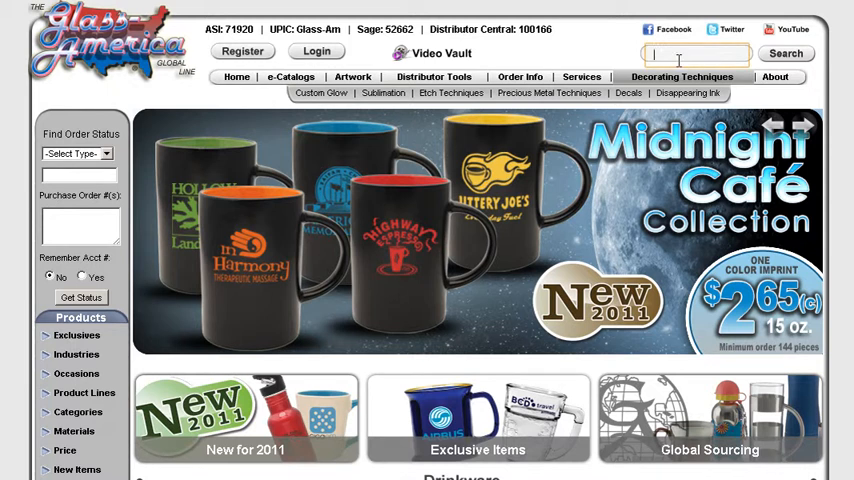
pyautogui.write('784')
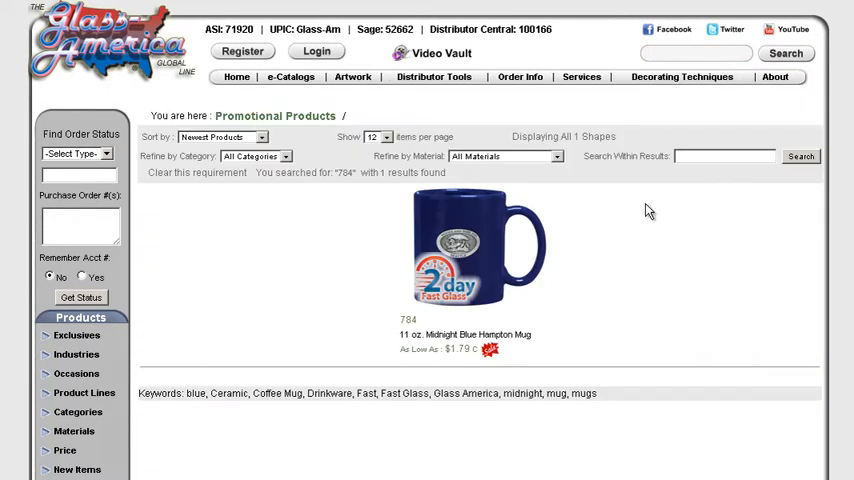
pyautogui.moveTo(480, 250)
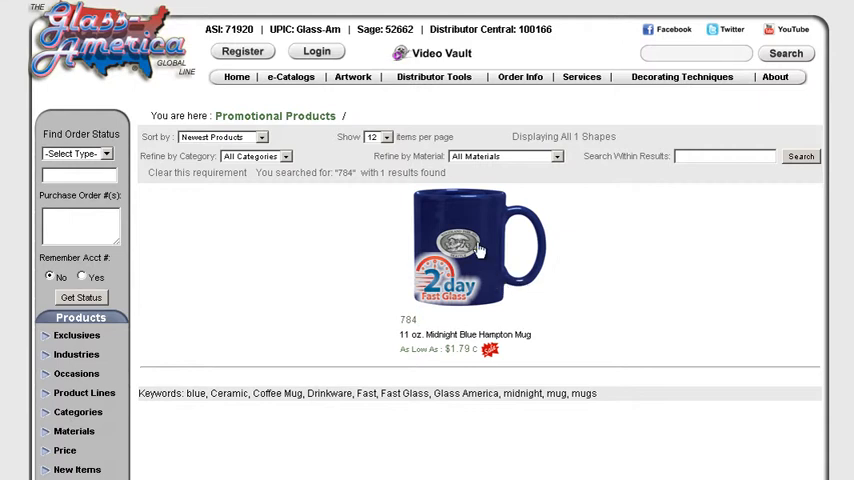
# Step: Open the 784 Midnight Blue Hampton Mug page and launch its virtual sample
pyautogui.click(478, 247)
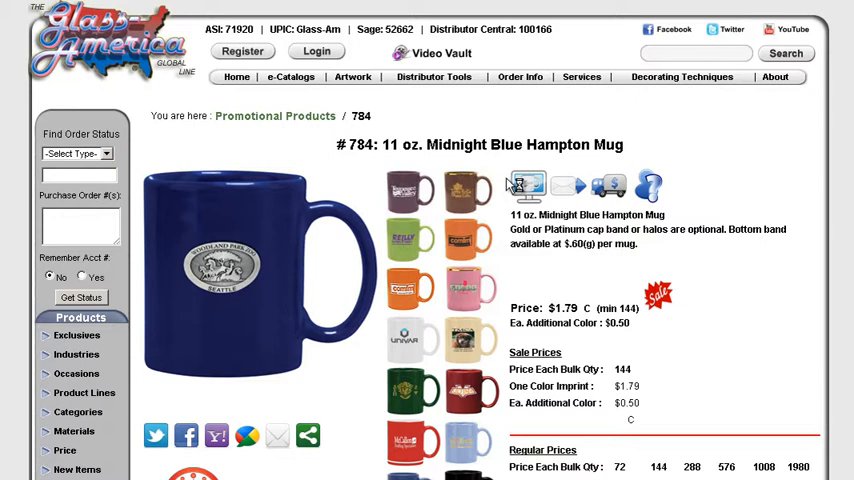
pyautogui.moveTo(505, 186)
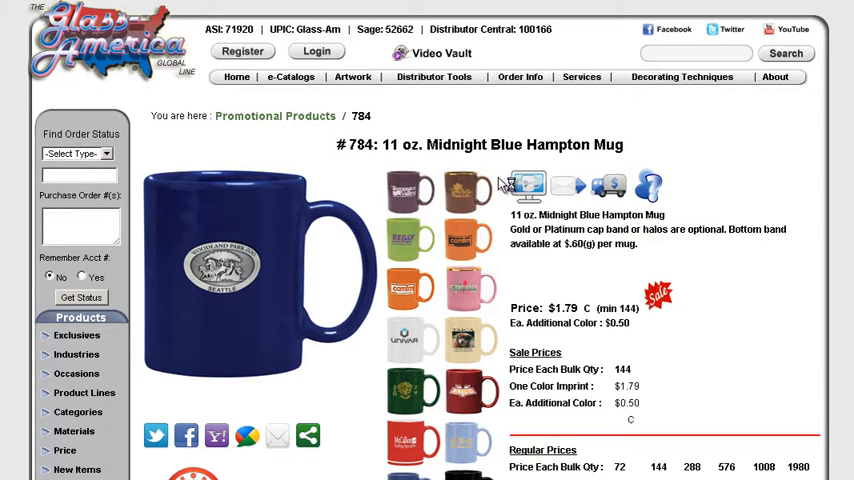
pyautogui.click(528, 185)
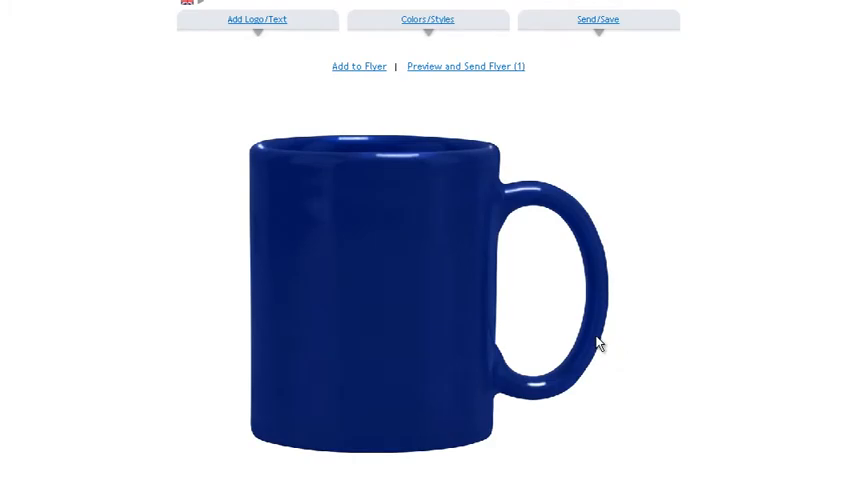
pyautogui.moveTo(458, 202)
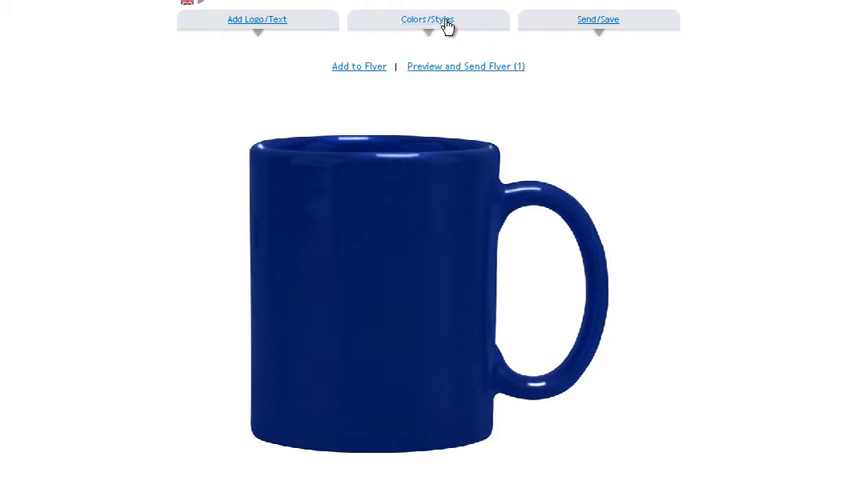
# Step: Change the mug sample colour from midnight blue to white
pyautogui.click(427, 19)
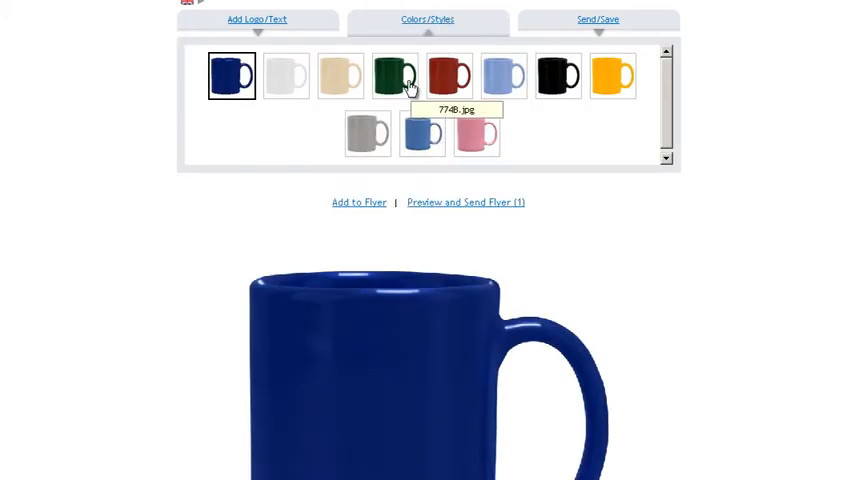
pyautogui.moveTo(287, 85)
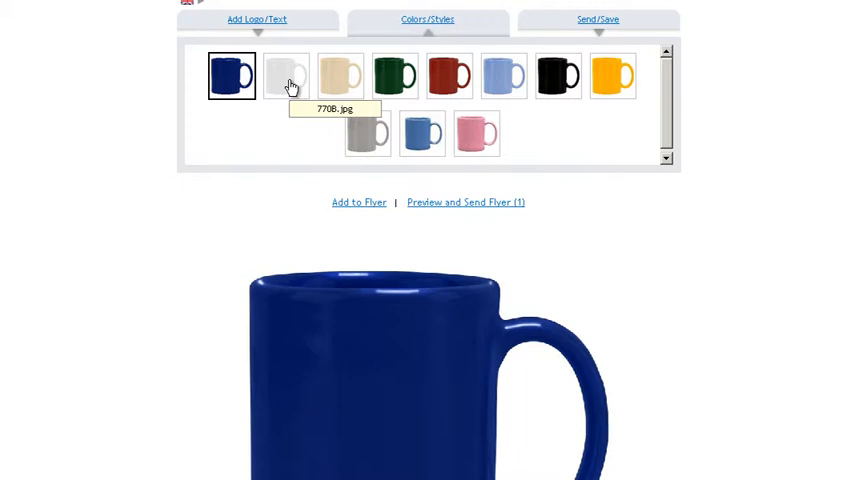
pyautogui.click(286, 75)
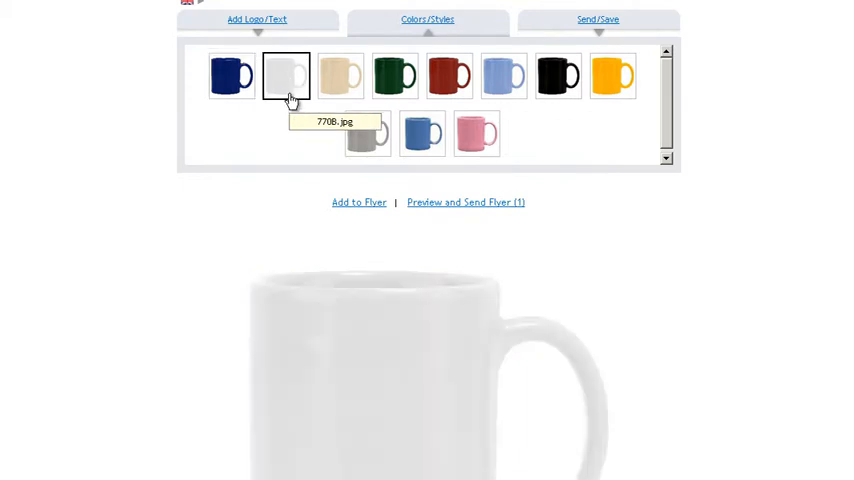
pyautogui.moveTo(258, 244)
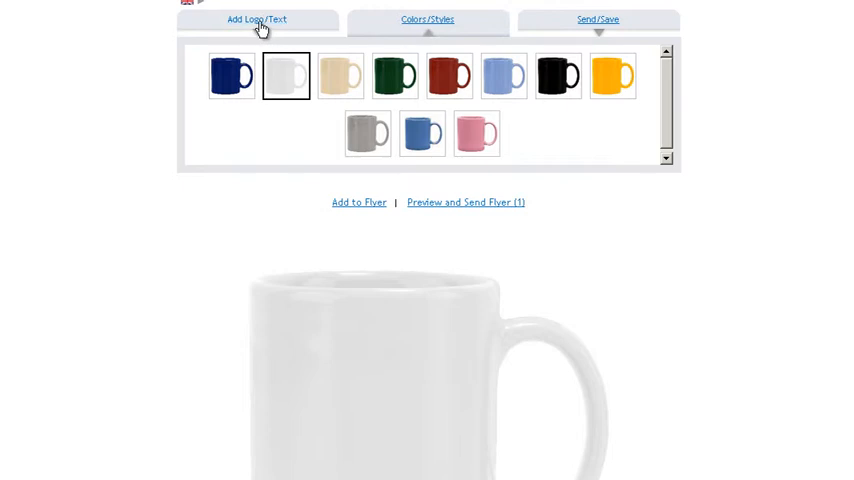
# Step: Choose the USI logo file and upload it as a new logo
pyautogui.click(257, 19)
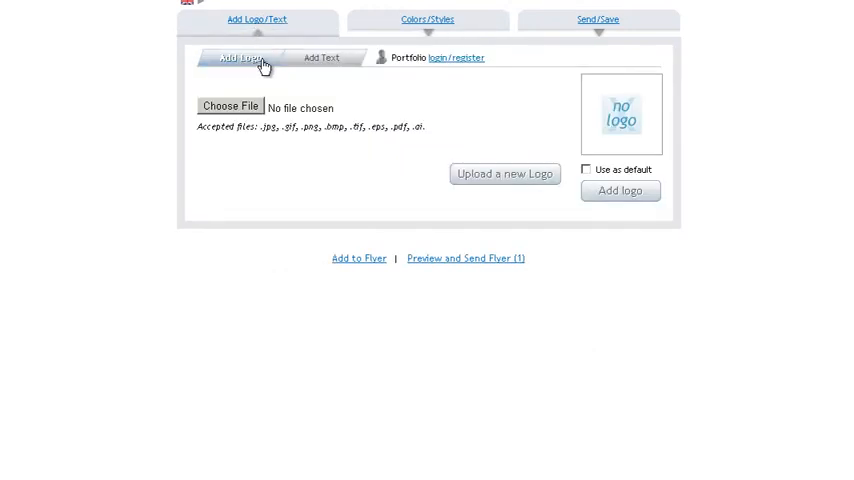
pyautogui.moveTo(248, 107)
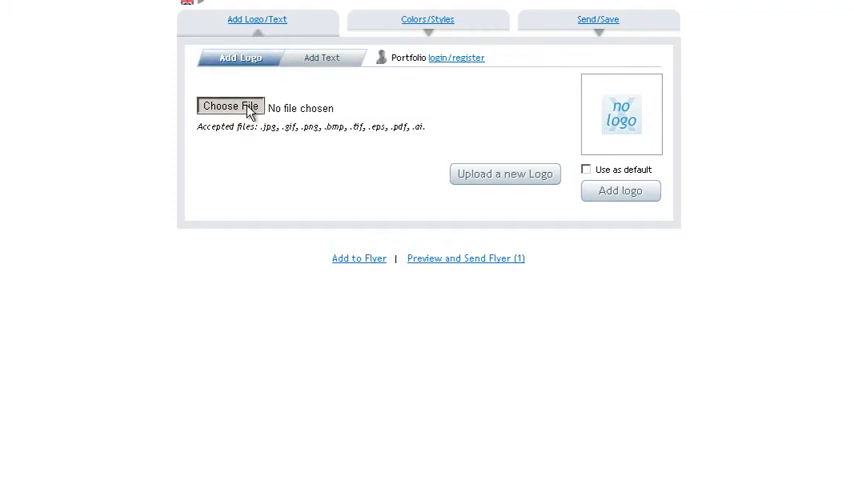
pyautogui.click(229, 107)
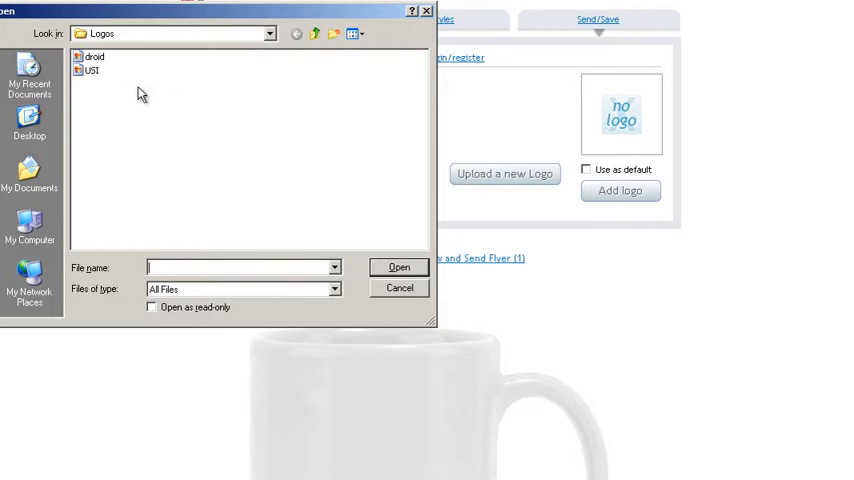
pyautogui.click(90, 70)
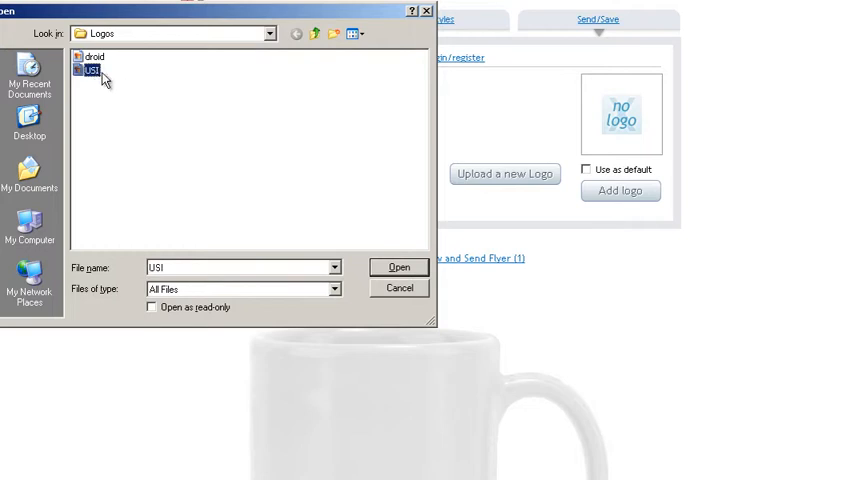
pyautogui.click(398, 288)
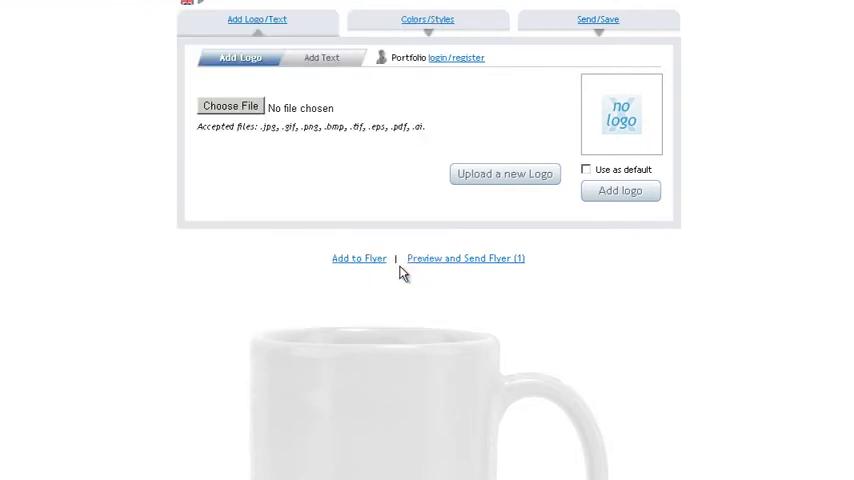
pyautogui.click(230, 105)
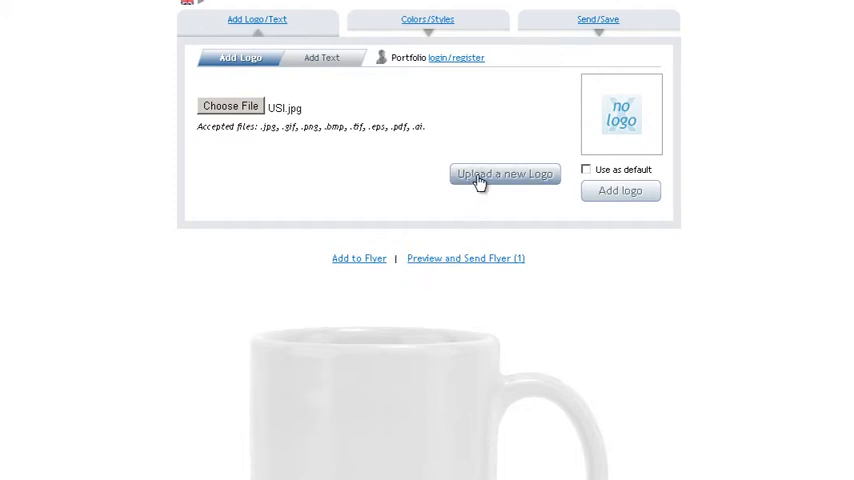
pyautogui.click(503, 173)
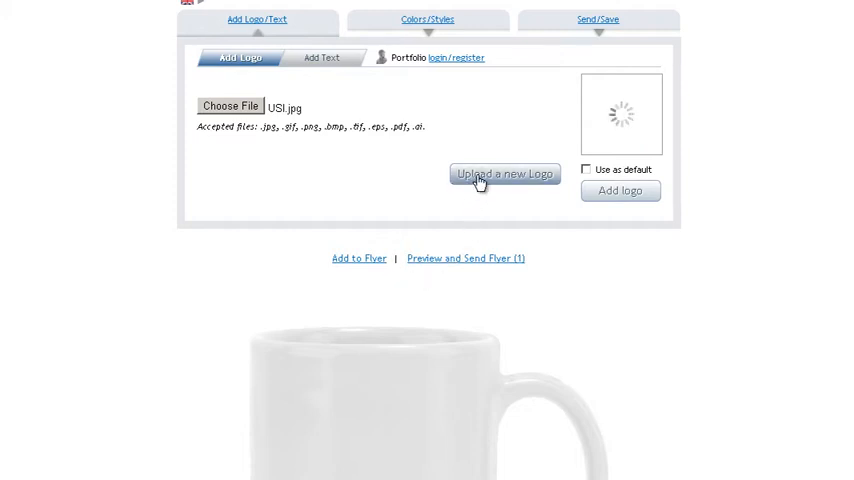
pyautogui.click(504, 173)
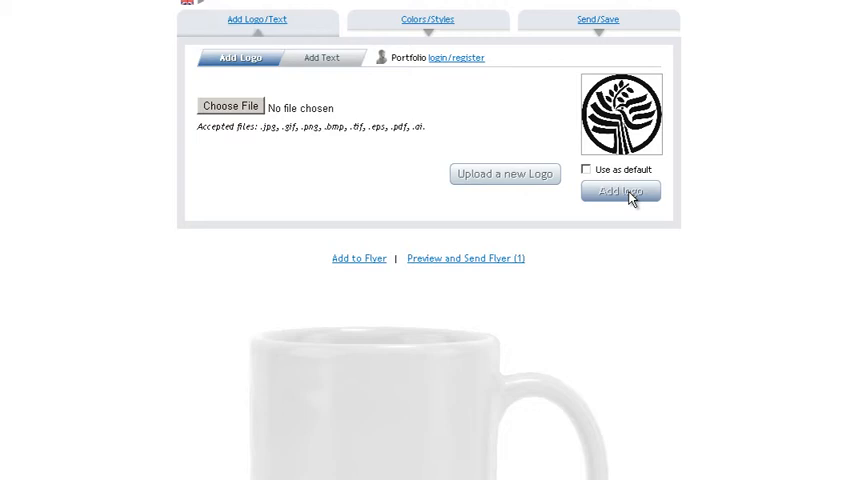
# Step: Place the USI logo on the mug and recolour it brown, after trying teal and orange
pyautogui.click(620, 191)
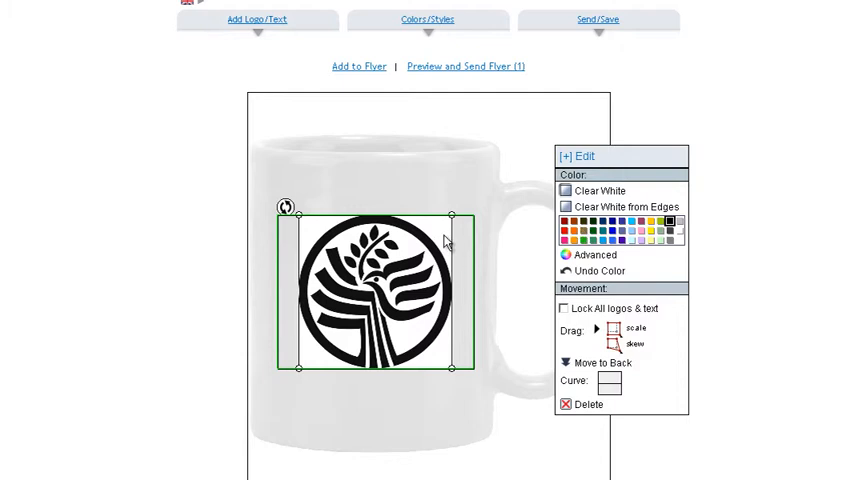
pyautogui.moveTo(448, 244)
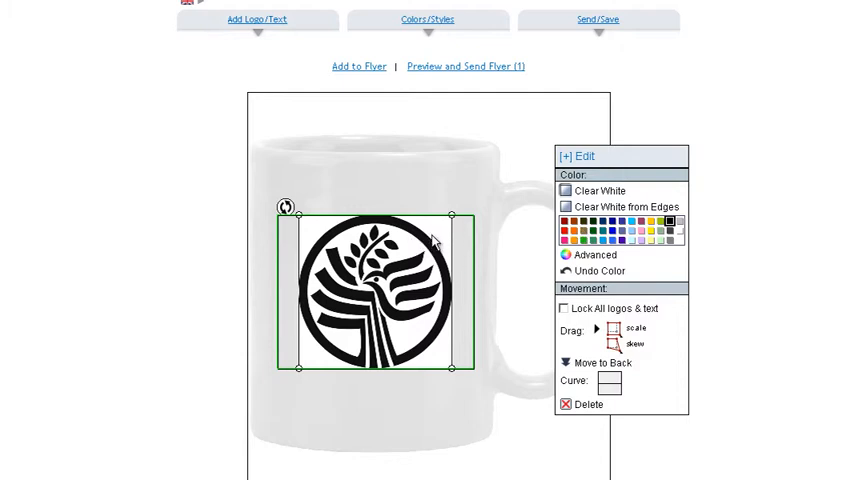
pyautogui.moveTo(543, 217)
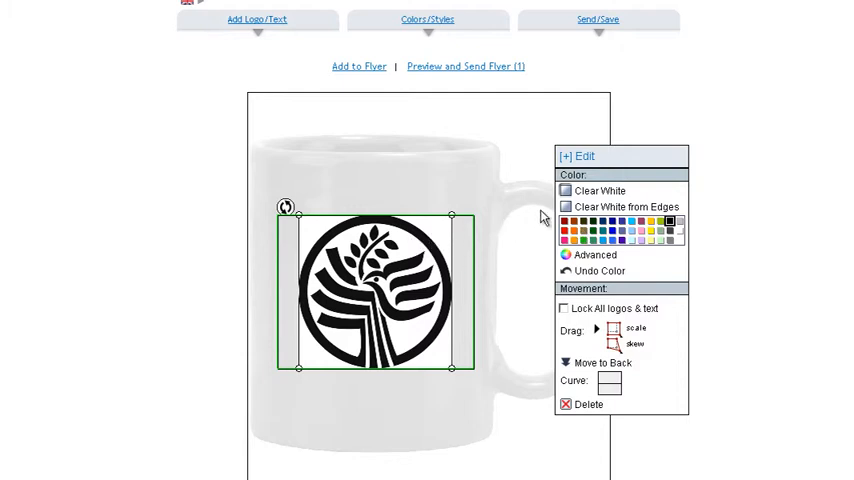
pyautogui.moveTo(549, 214)
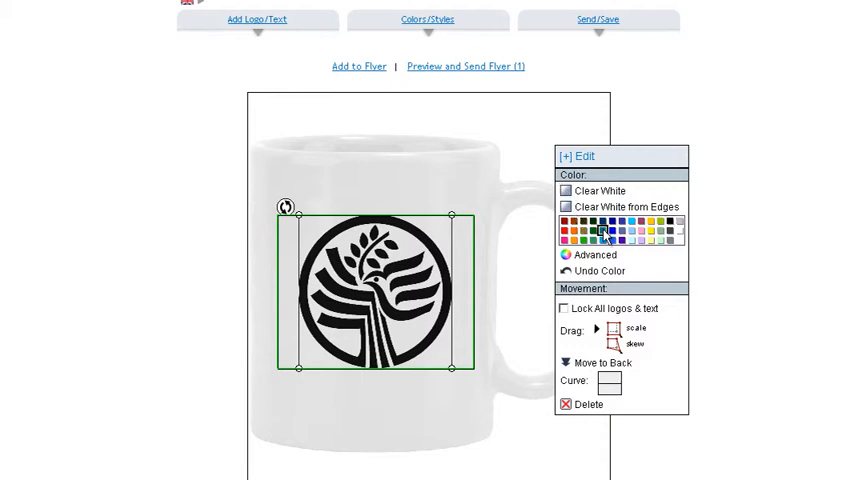
pyautogui.click(598, 233)
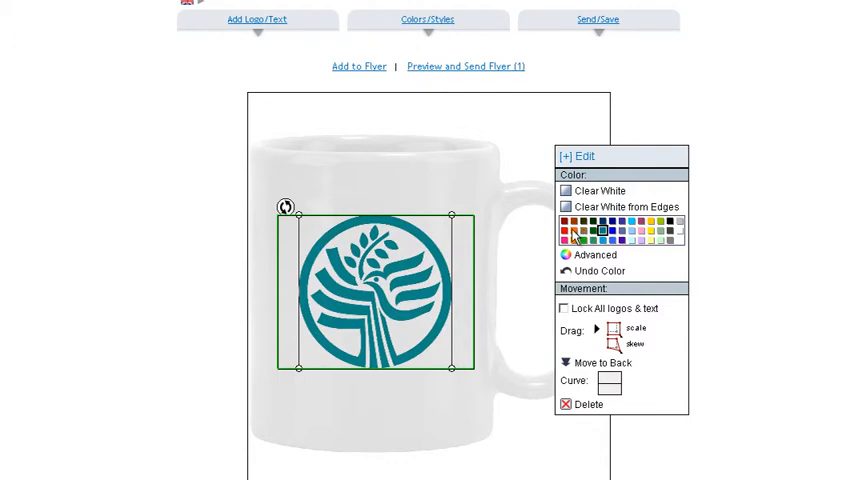
pyautogui.click(575, 232)
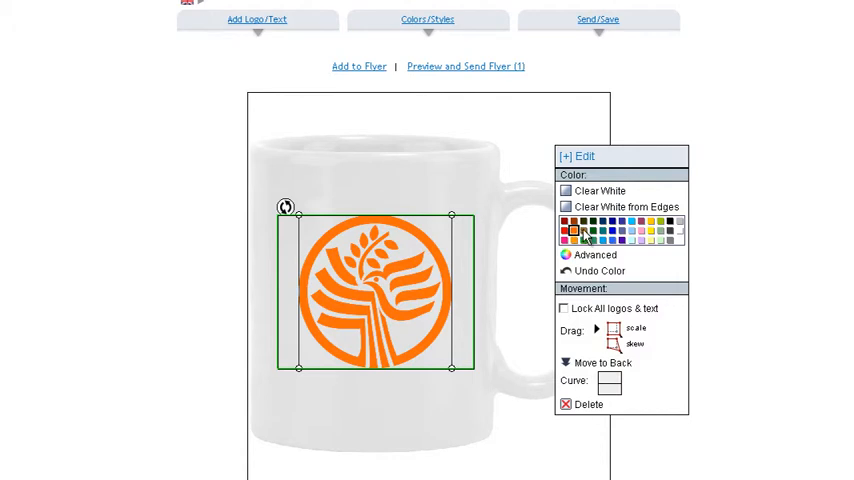
pyautogui.click(580, 232)
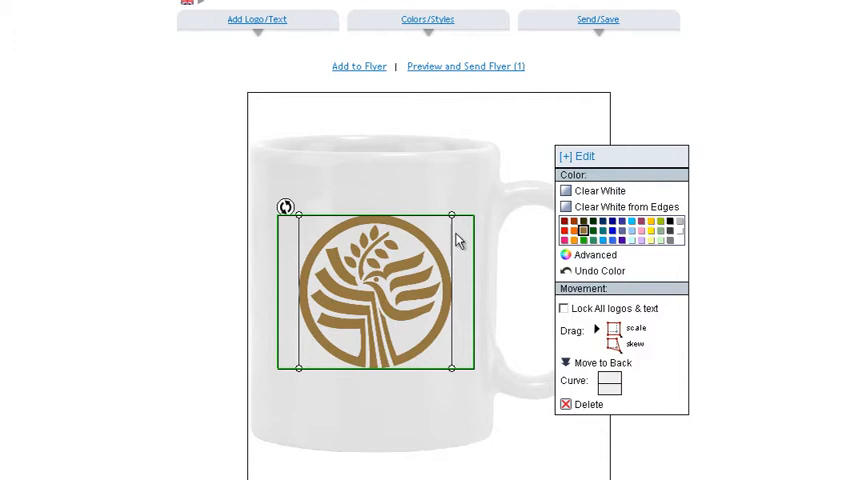
pyautogui.moveTo(393, 261)
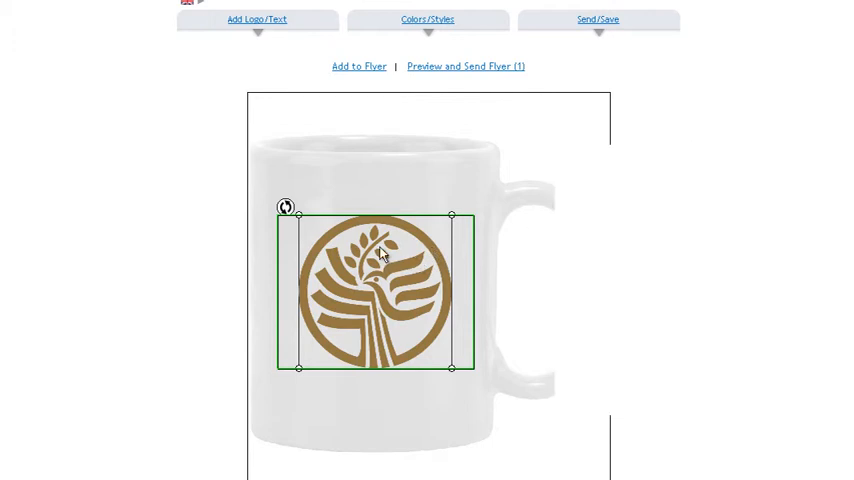
# Step: Reselect the logo and bring up the Add Logo/Text options
pyautogui.click(375, 290)
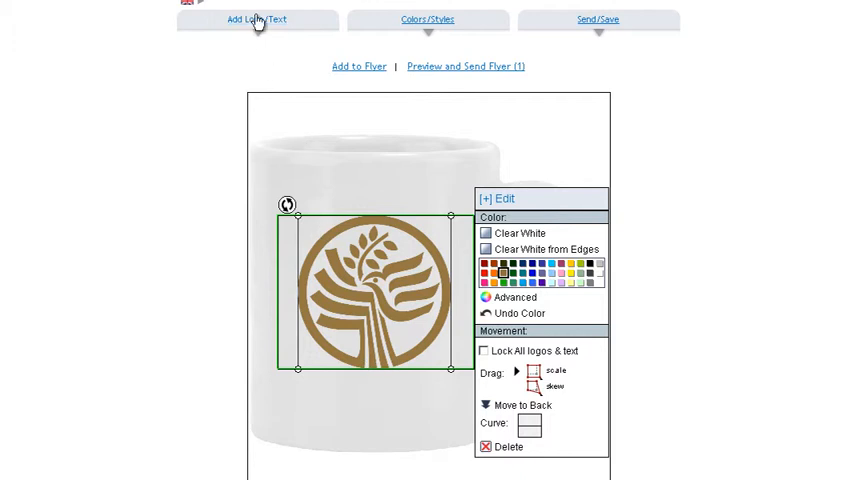
pyautogui.click(257, 19)
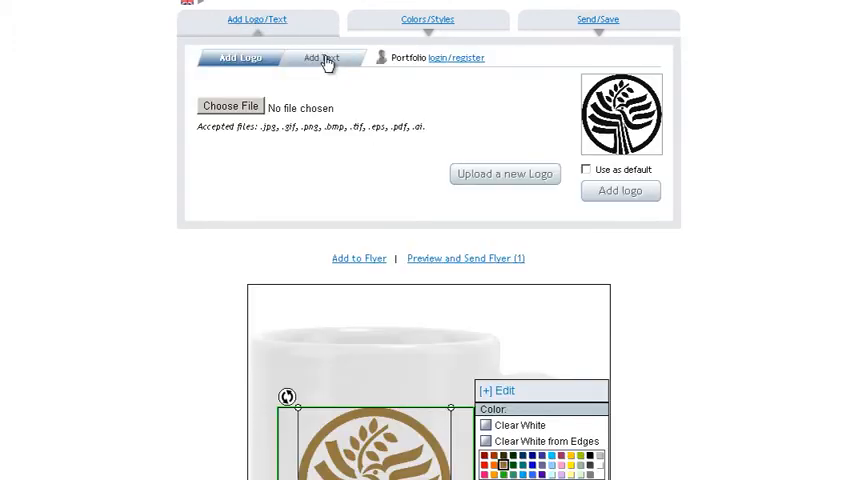
# Step: Enter 'Thank You 2011' as new text in Helvetica font
pyautogui.click(322, 57)
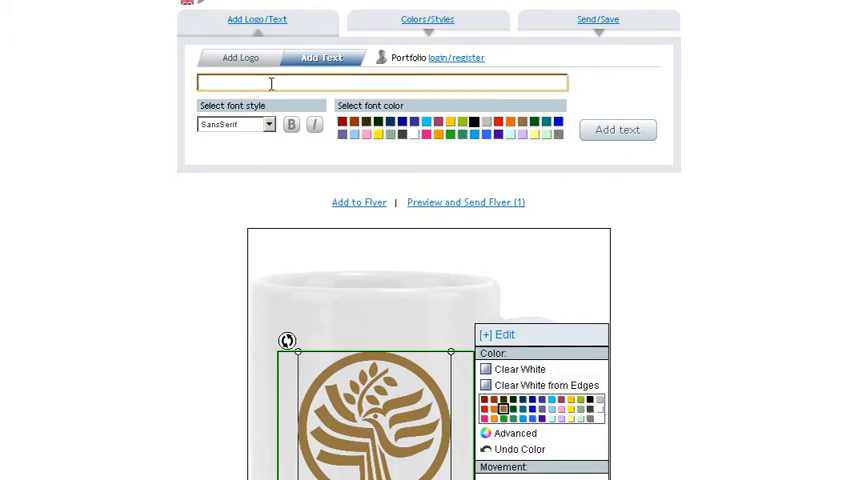
pyautogui.write('Thank')
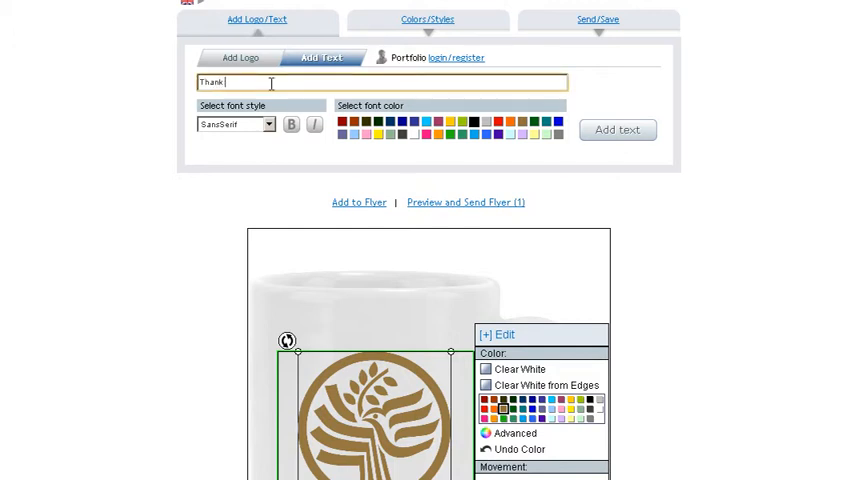
pyautogui.write('You')
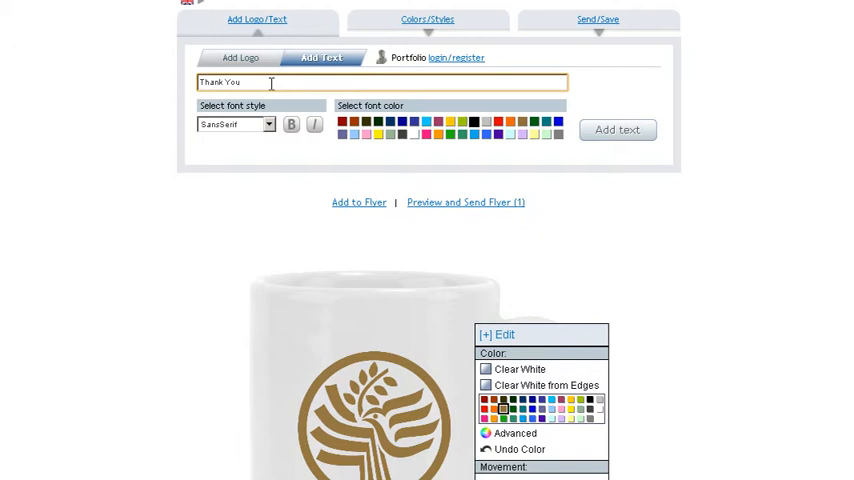
pyautogui.write('2011')
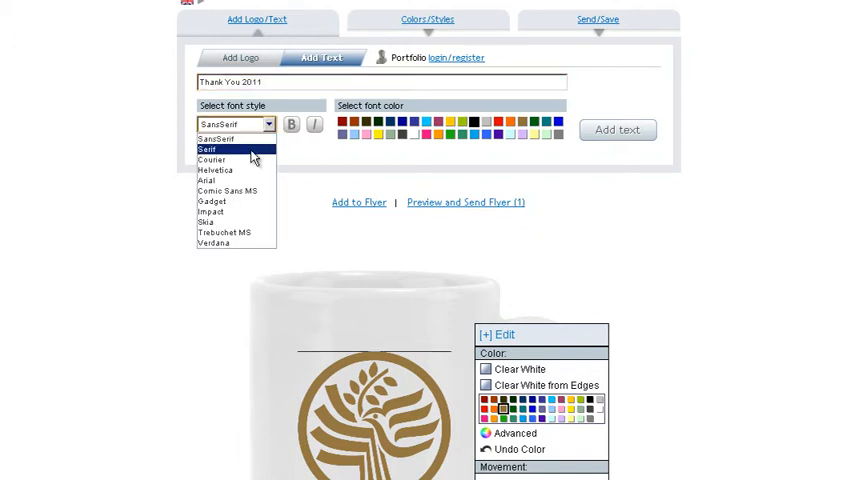
pyautogui.click(216, 169)
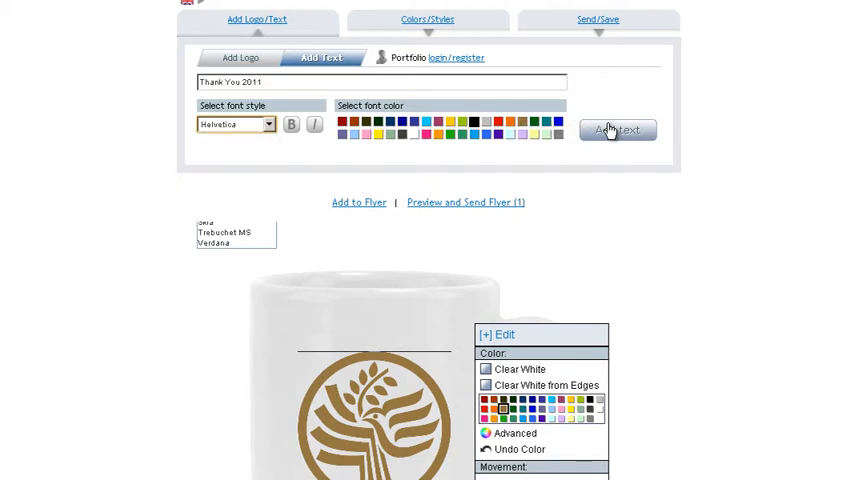
# Step: Add the 'Thank You 2011' text onto the mug
pyautogui.click(617, 130)
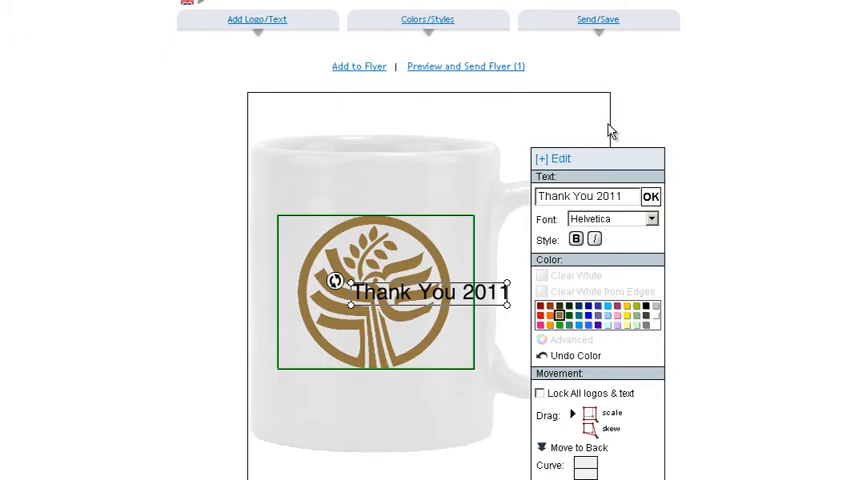
pyautogui.moveTo(414, 218)
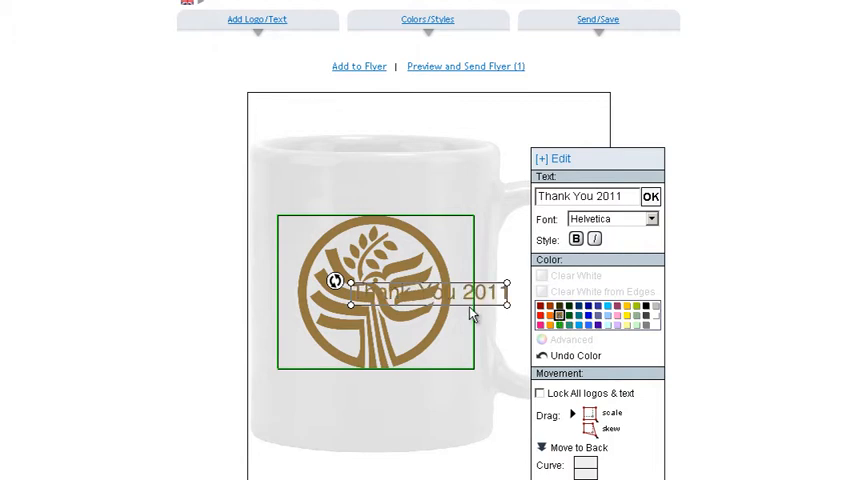
pyautogui.moveTo(455, 315)
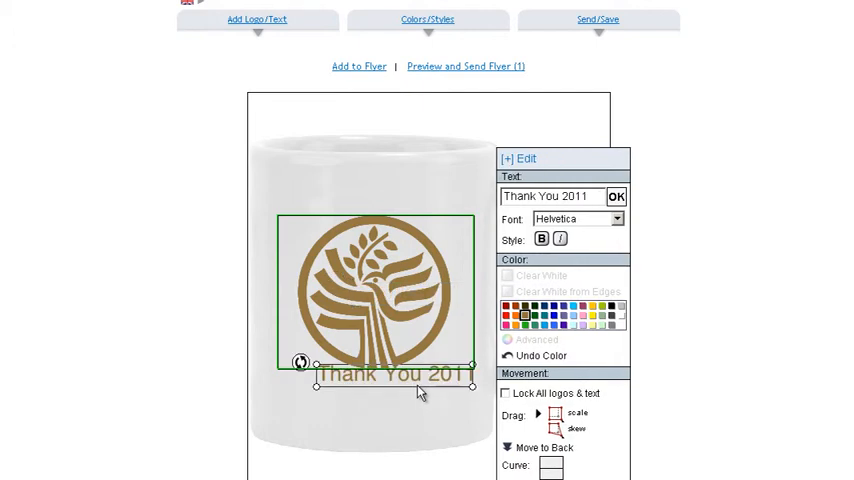
pyautogui.moveTo(396, 394)
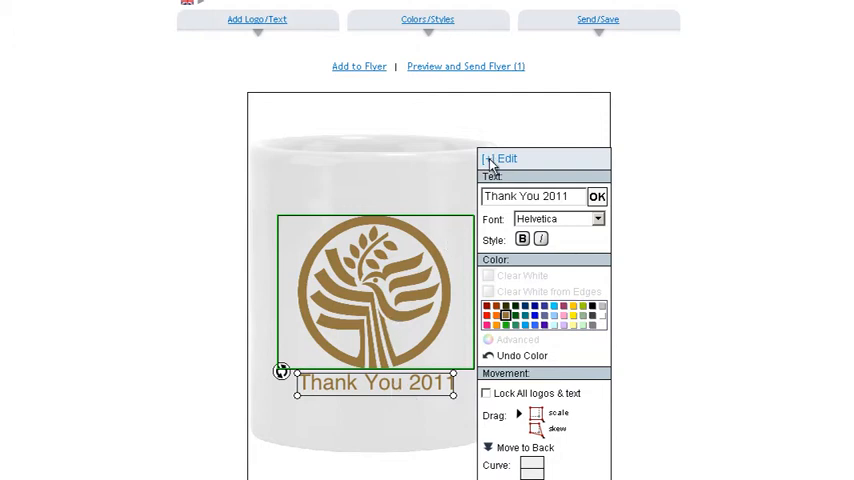
# Step: Collapse the text Edit panel, leaving the finished mug design
pyautogui.click(501, 158)
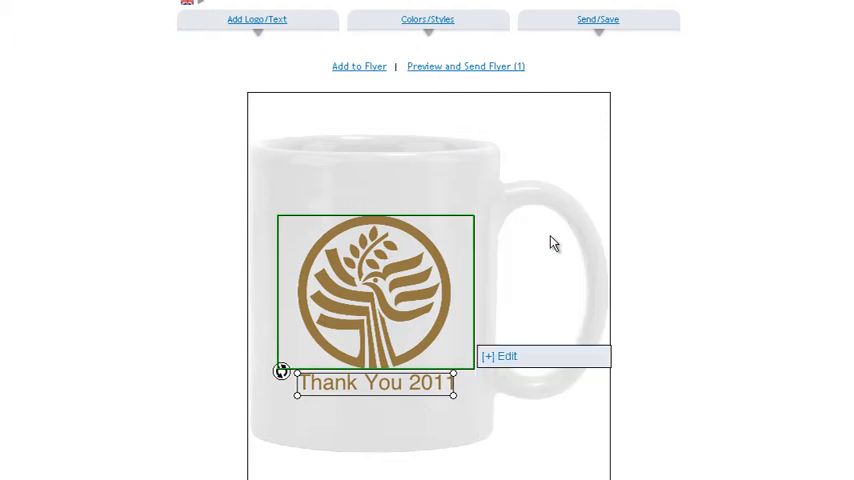
pyautogui.moveTo(543, 160)
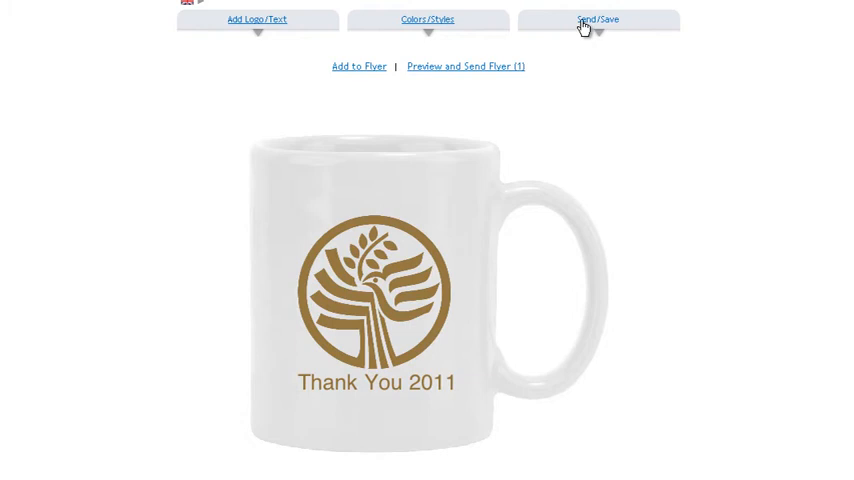
# Step: Save the mug sample to the desktop, replacing Technologo-VS_SKU_784_(01).jpg
pyautogui.click(597, 19)
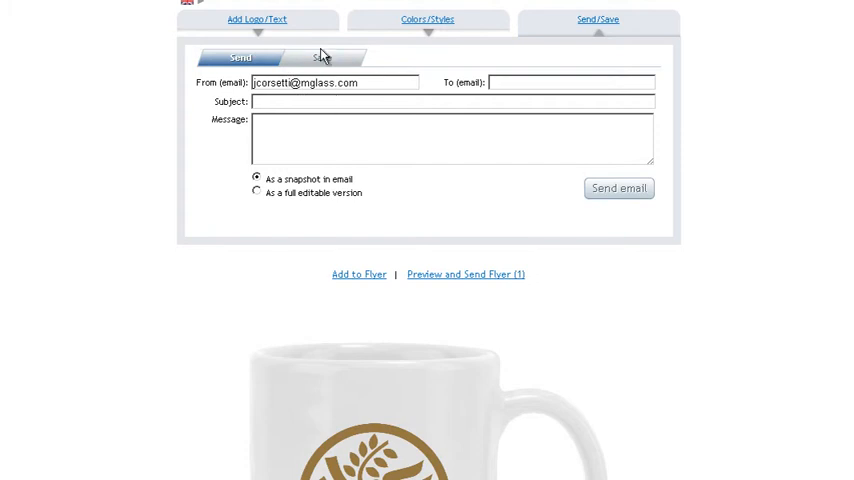
pyautogui.click(321, 57)
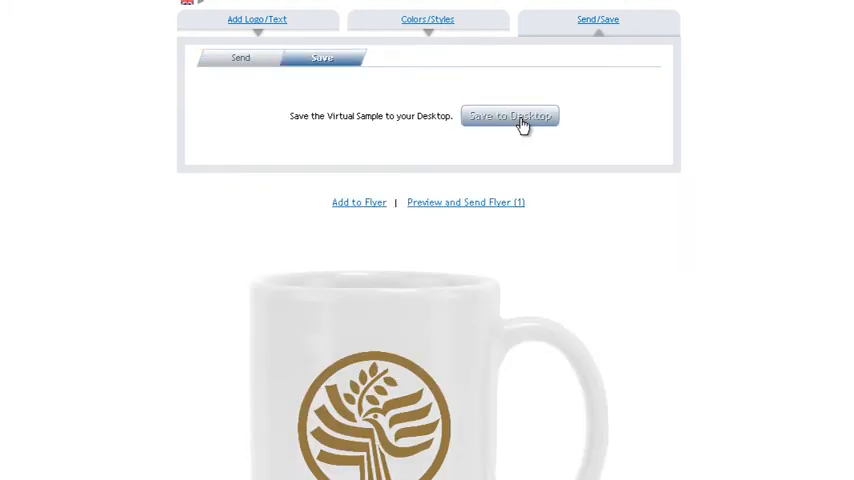
pyautogui.click(509, 115)
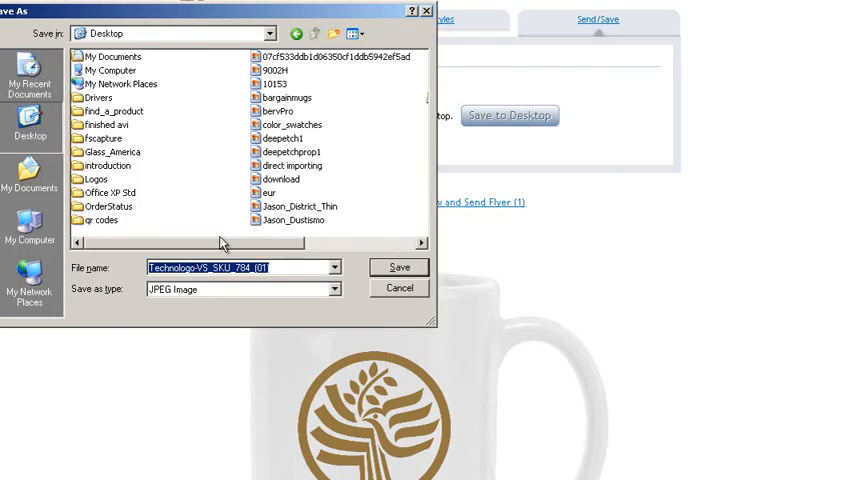
pyautogui.click(398, 267)
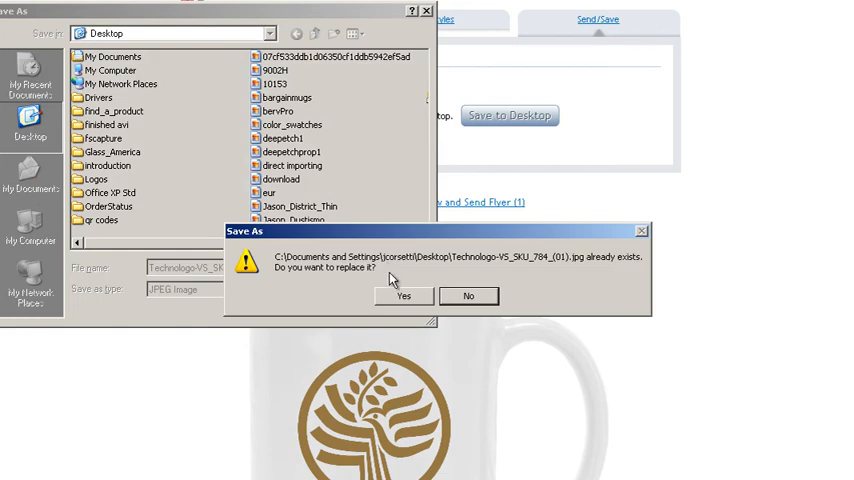
pyautogui.click(403, 295)
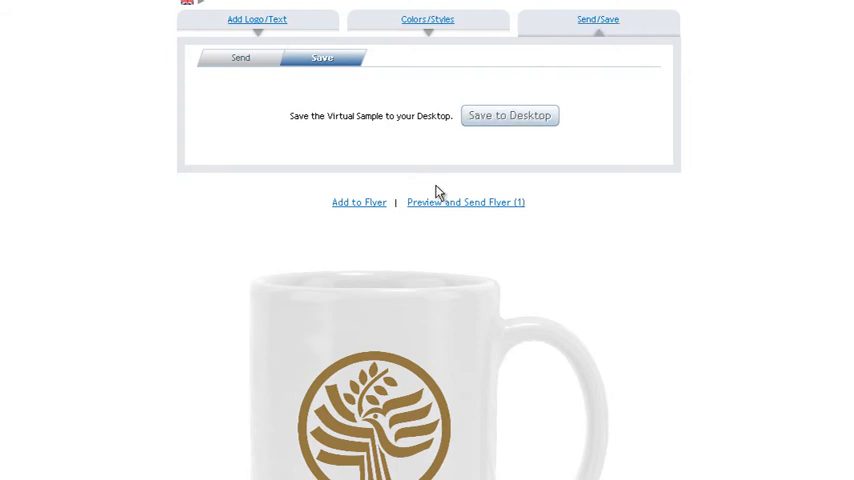
pyautogui.moveTo(366, 203)
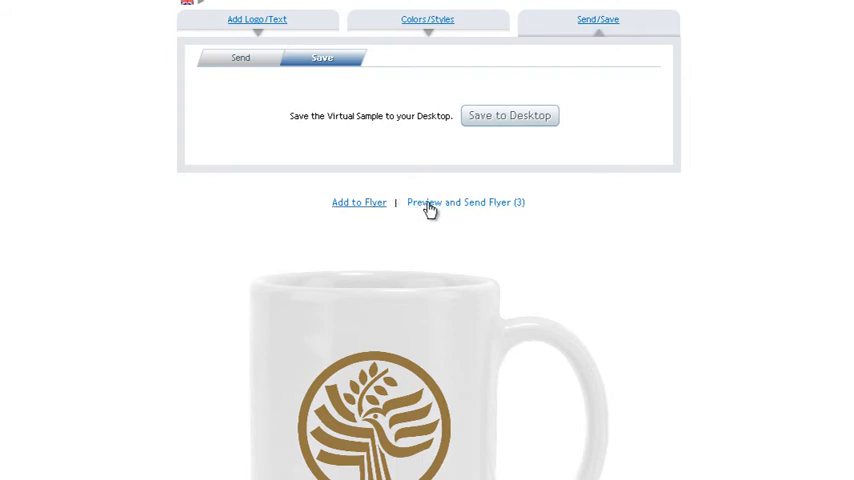
# Step: Open the virtual sample flyer preview for the 11 oz. Midnight Blue Hampton Mug
pyautogui.click(465, 202)
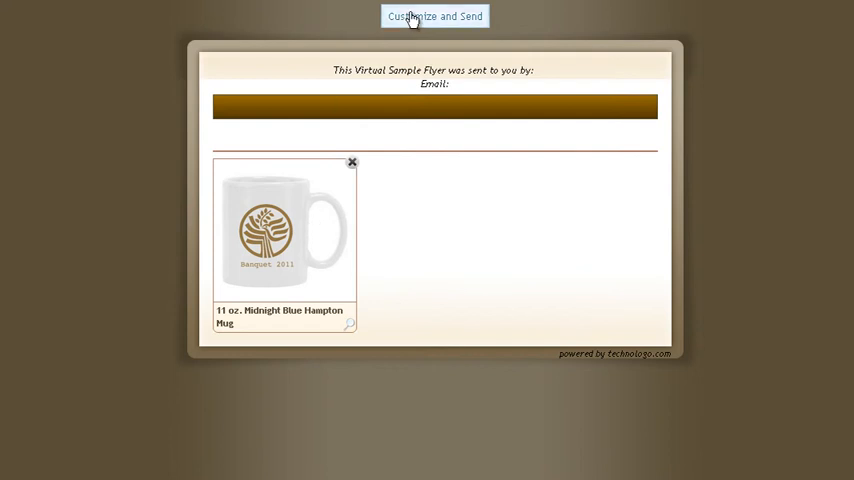
# Step: Upload droid.jpg from the Logos folder as the flyer's company logo
pyautogui.click(434, 16)
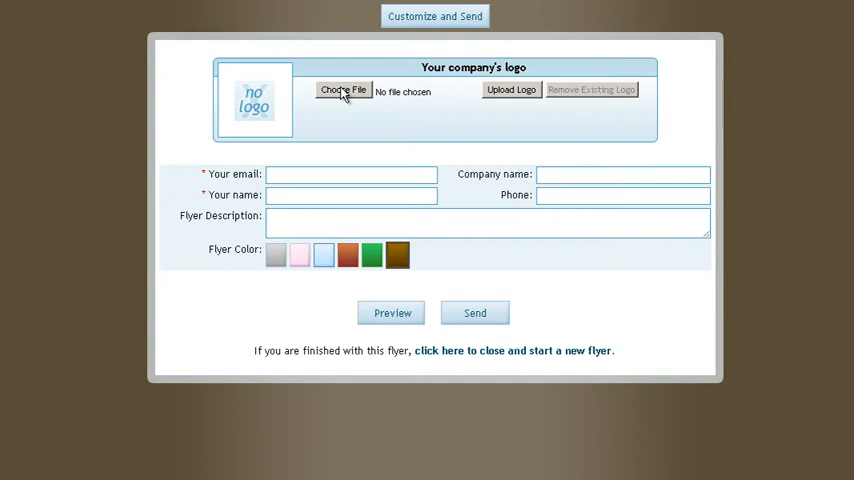
pyautogui.click(343, 90)
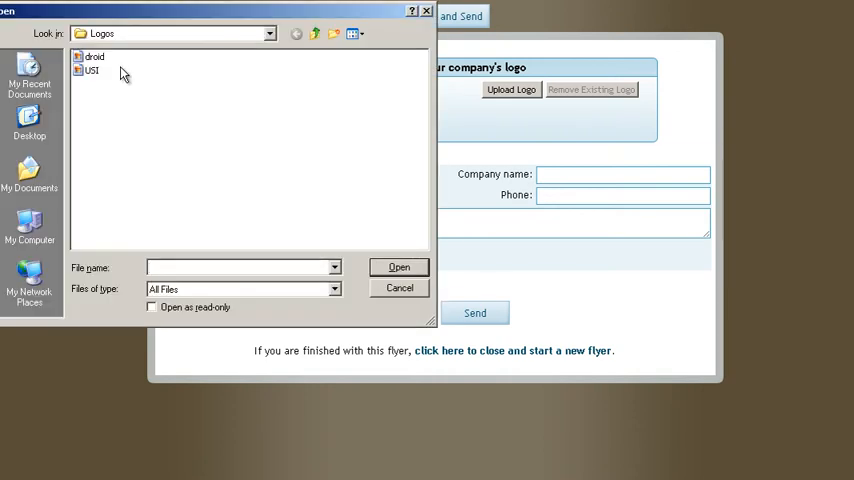
pyautogui.click(94, 56)
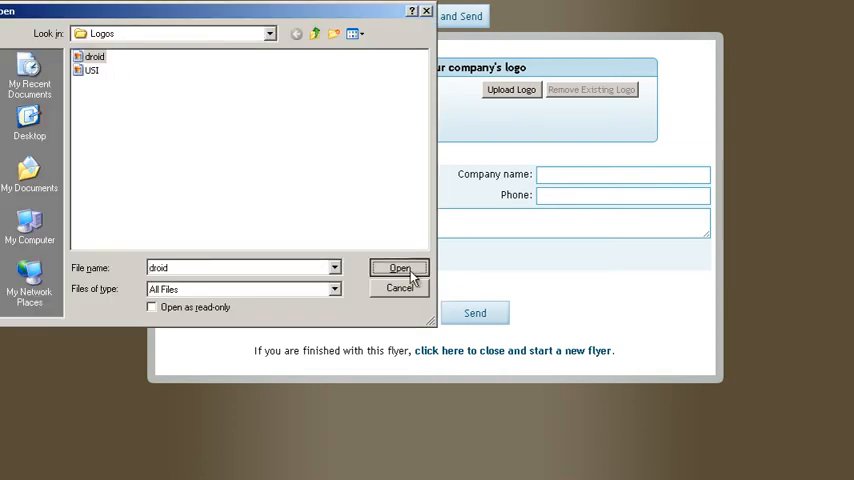
pyautogui.click(399, 268)
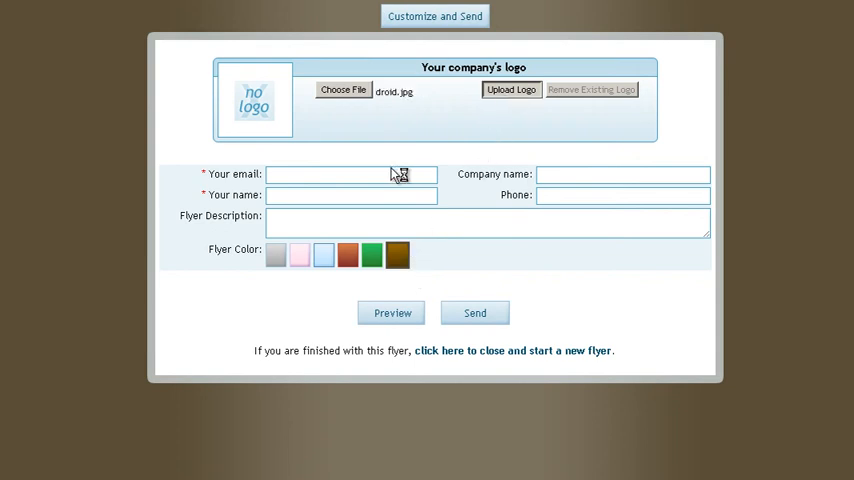
pyautogui.click(511, 89)
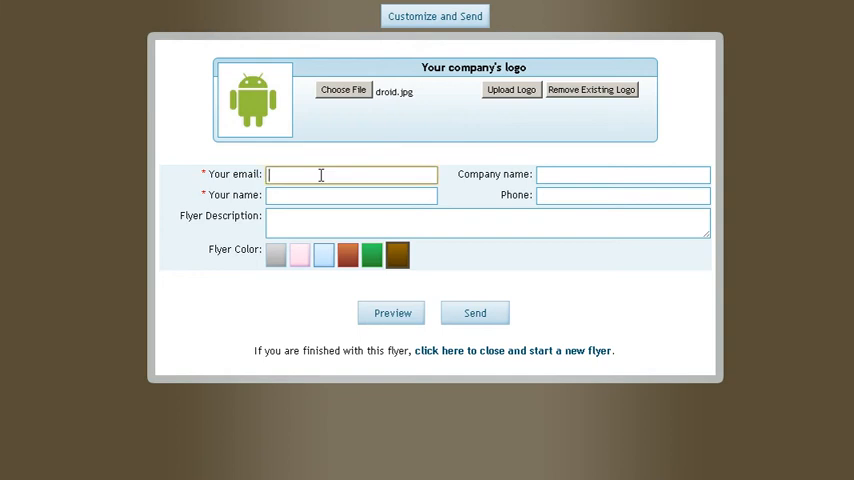
# Step: Enter the sender email, name John D, company Droid Ent. and phone 555-1212
pyautogui.write('John@12')
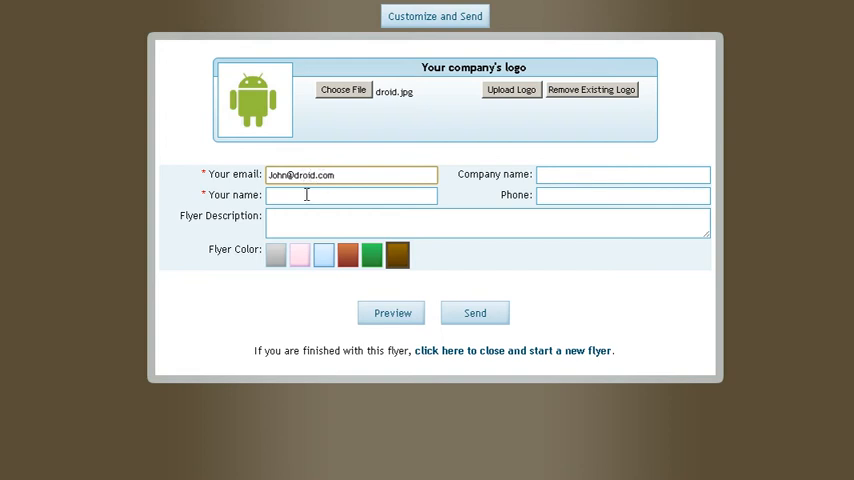
pyautogui.write('John Droid')
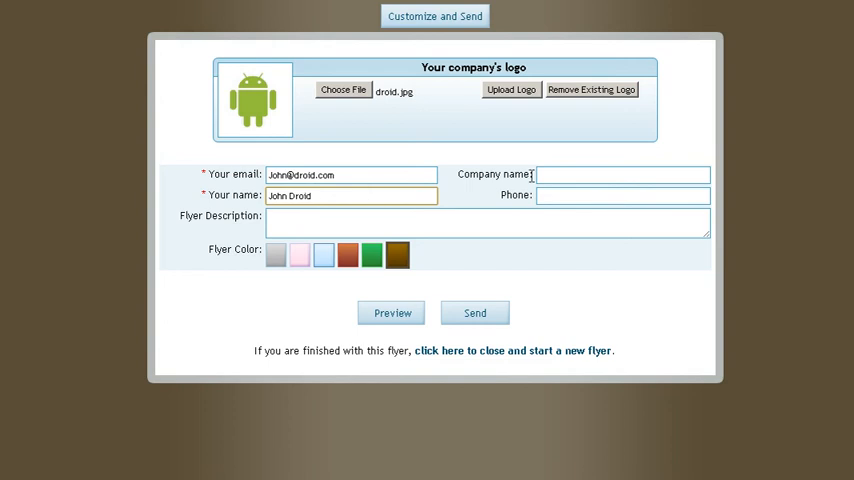
pyautogui.write('Droid Ent.')
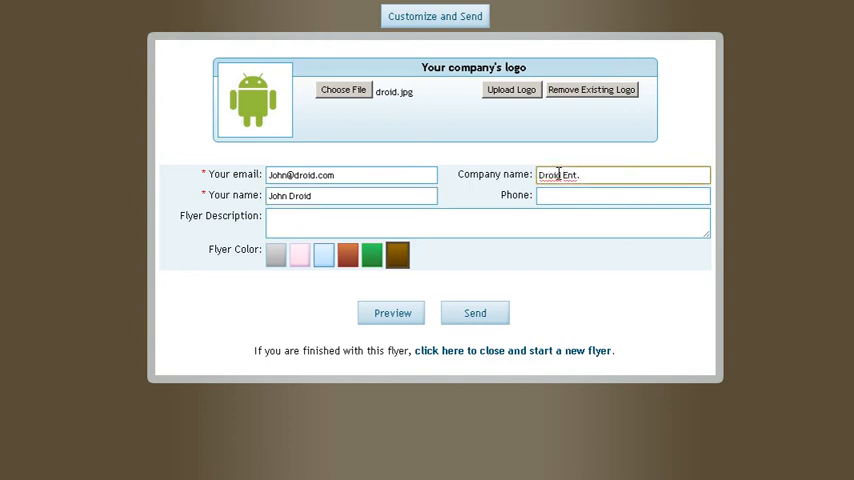
pyautogui.write('555-1212')
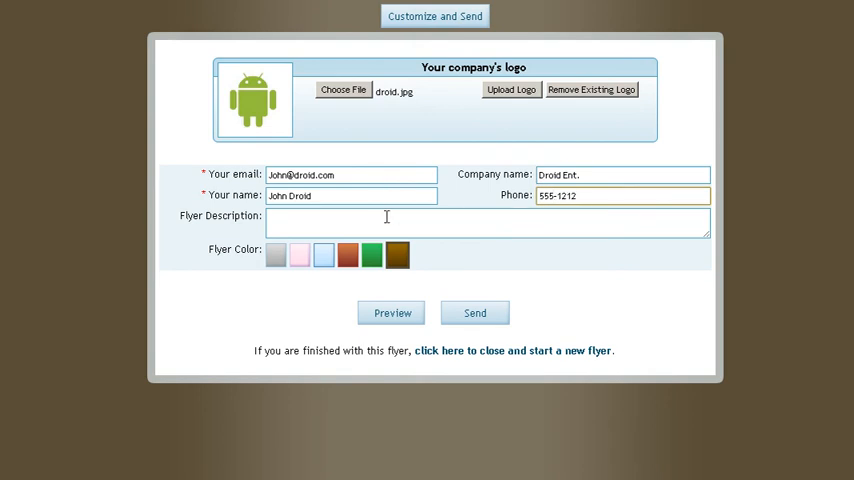
# Step: Write the flyer description 'Great Mug! Great Price!'
pyautogui.write('Great Mug!')
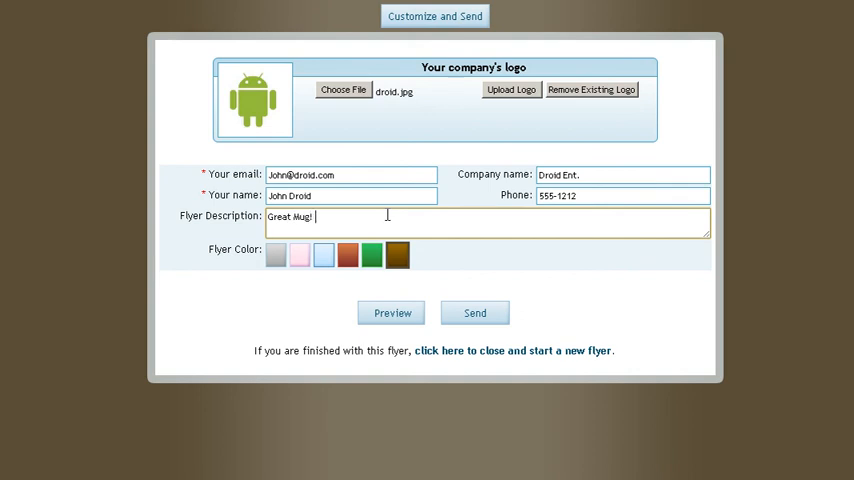
pyautogui.write('Great Pr')
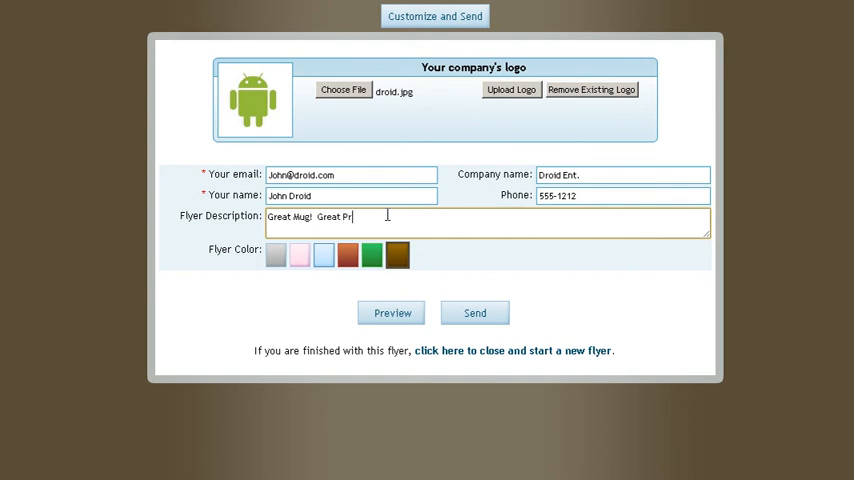
pyautogui.write('ice!')
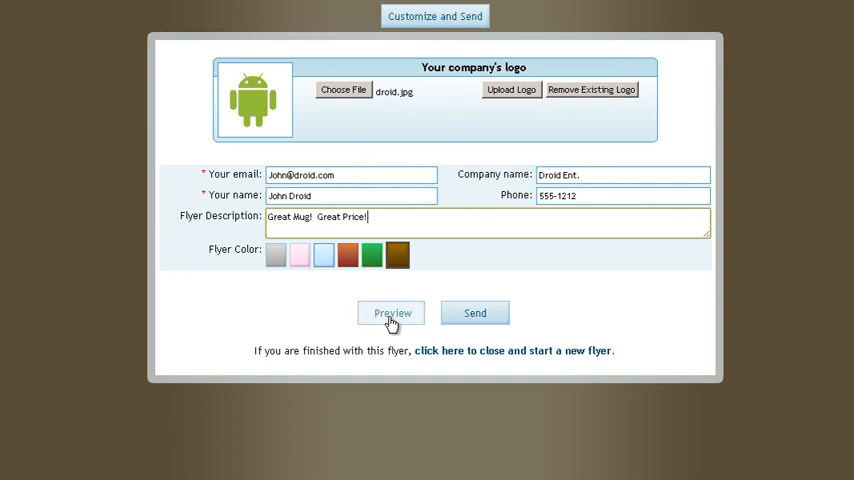
pyautogui.click(392, 313)
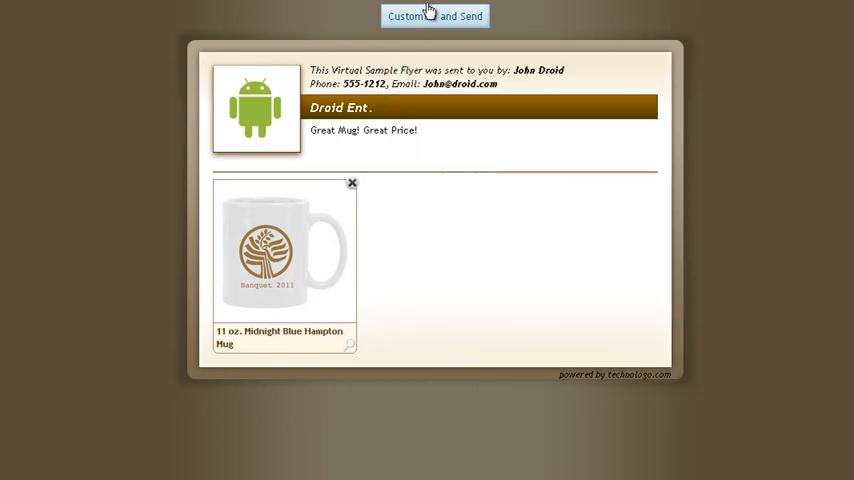
pyautogui.click(434, 16)
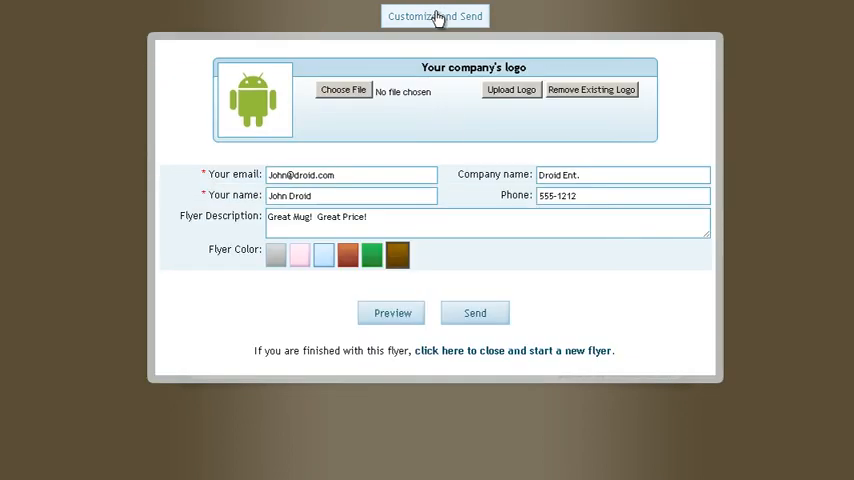
pyautogui.click(475, 313)
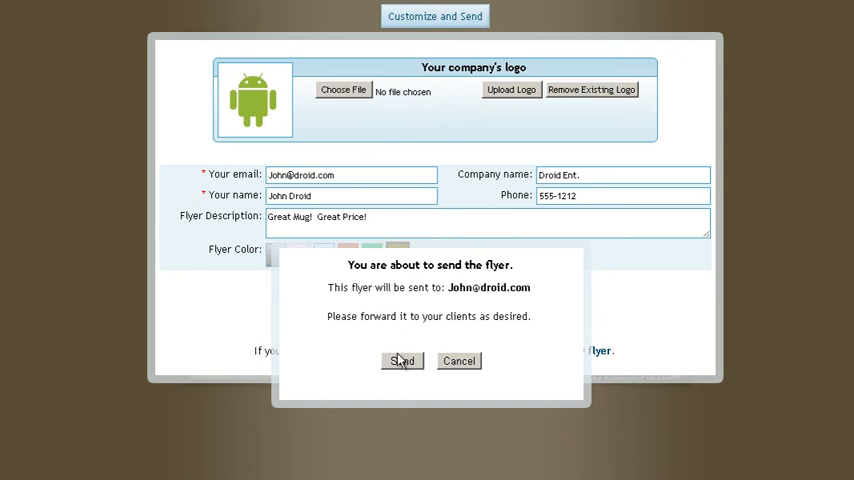
pyautogui.moveTo(461, 362)
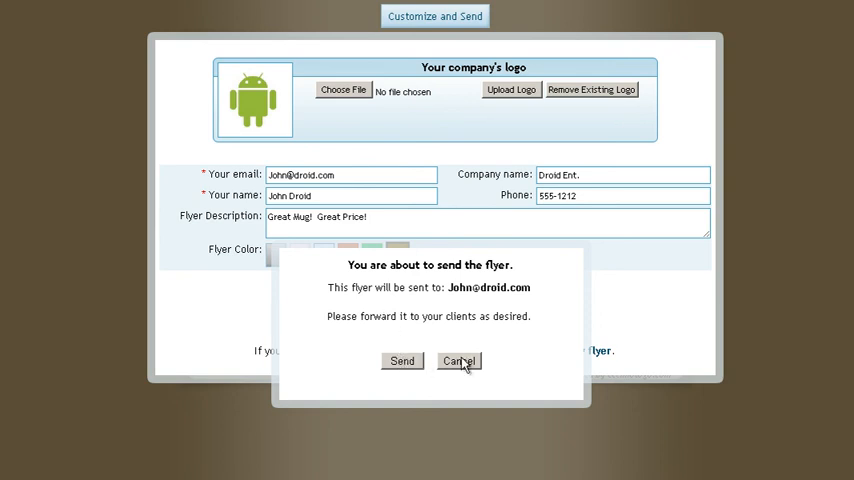
pyautogui.click(458, 361)
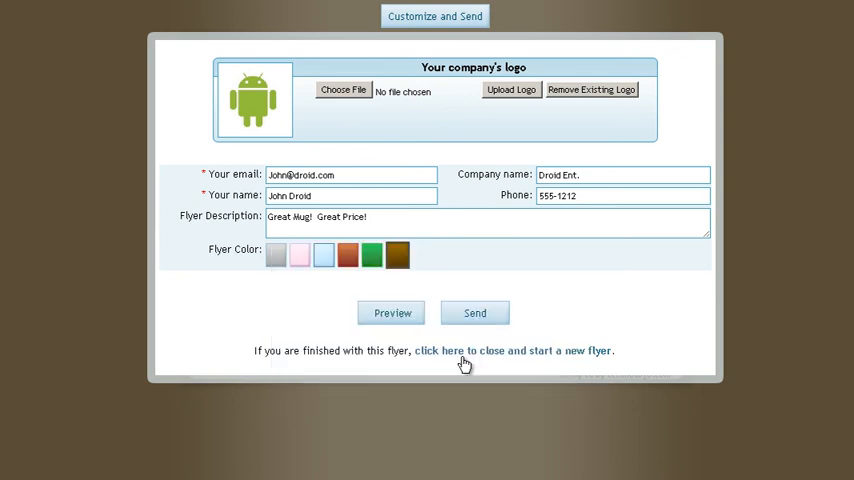